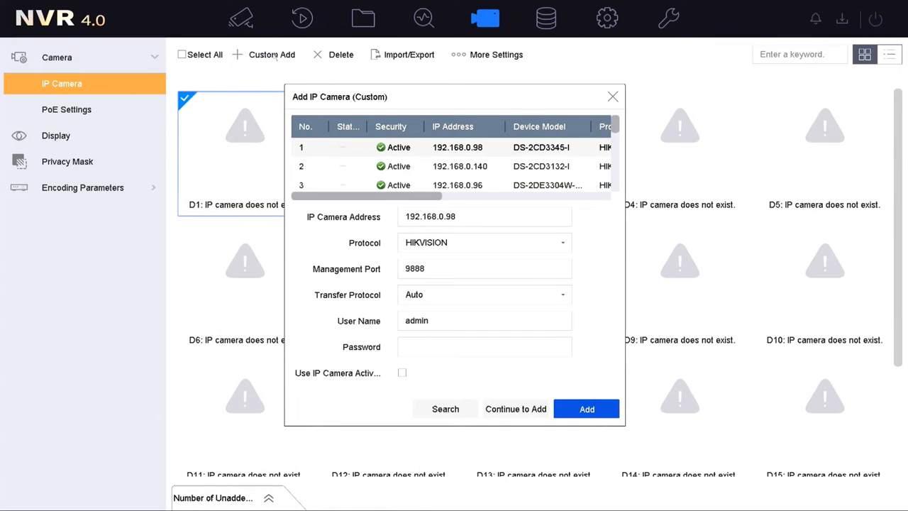
mouse_move(428, 126)
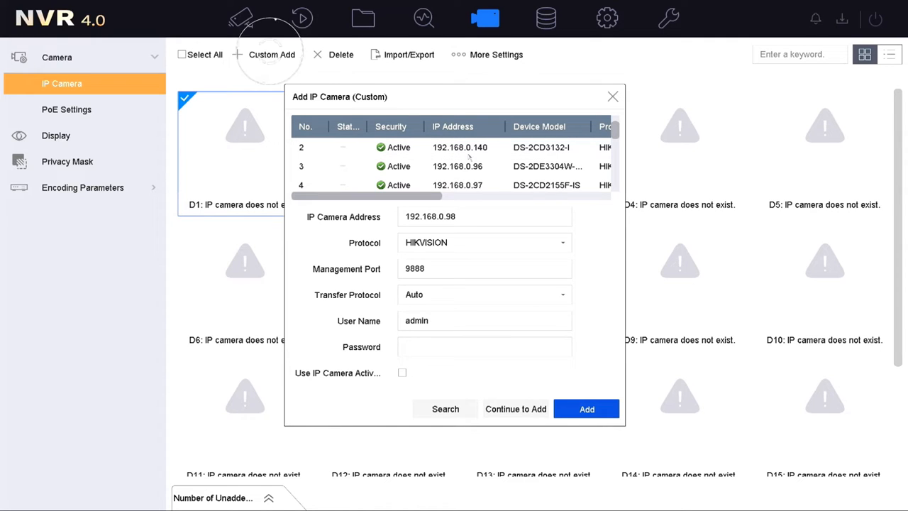
- Attempt to add found camera 192.168.0.97 and dismiss the 'No more IP cameras allowed' refusal
scroll(down, 3)
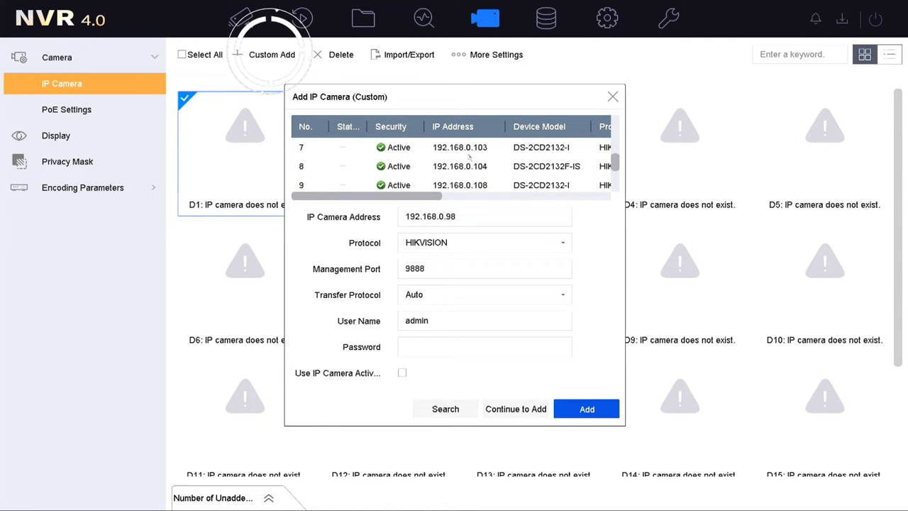
click(445, 408)
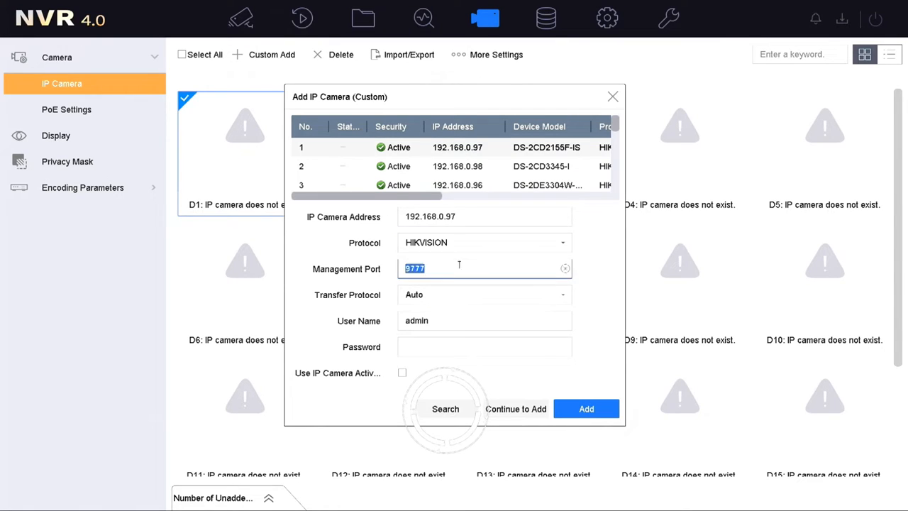
click(458, 165)
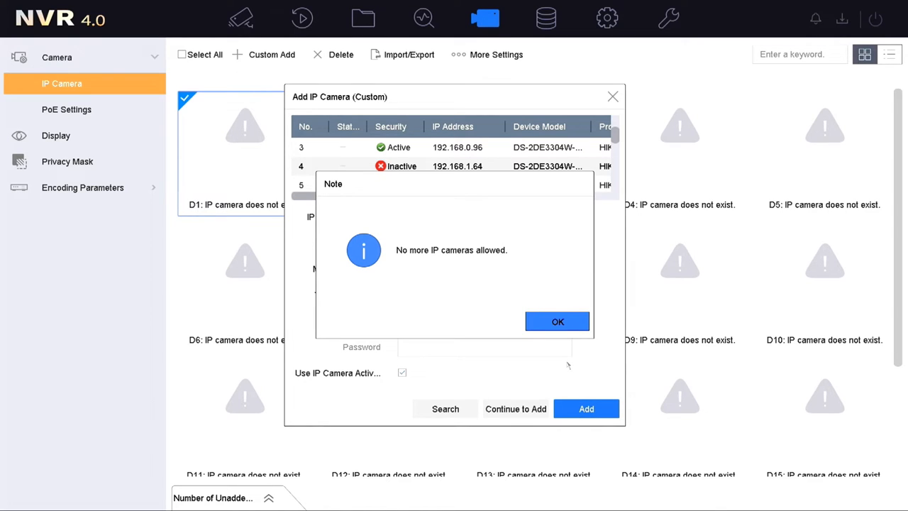
click(557, 322)
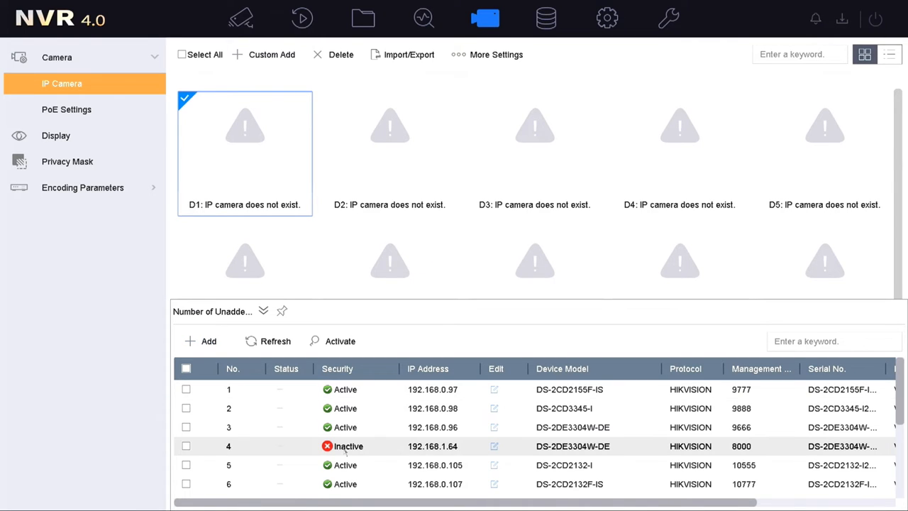
- Check inactive camera 192.168.1.64, attempt adding it, and dismiss the no-more-cameras notice
click(192, 446)
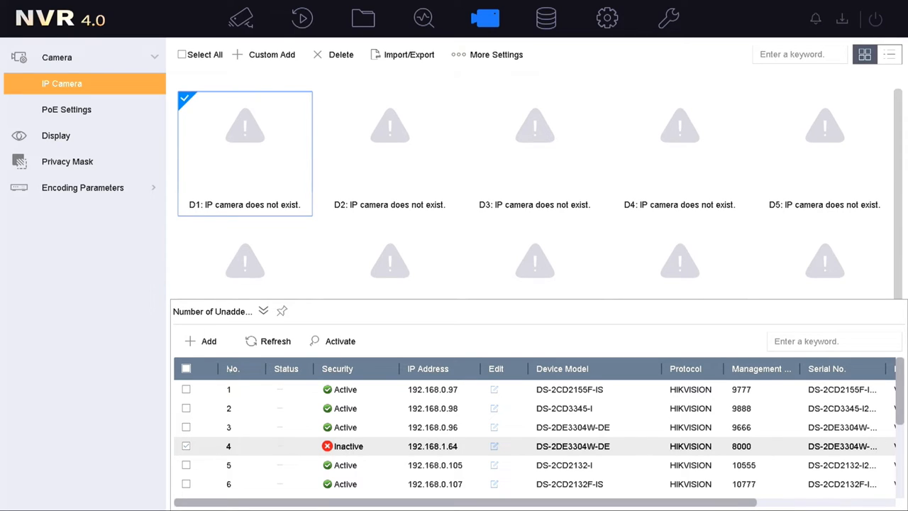
click(201, 340)
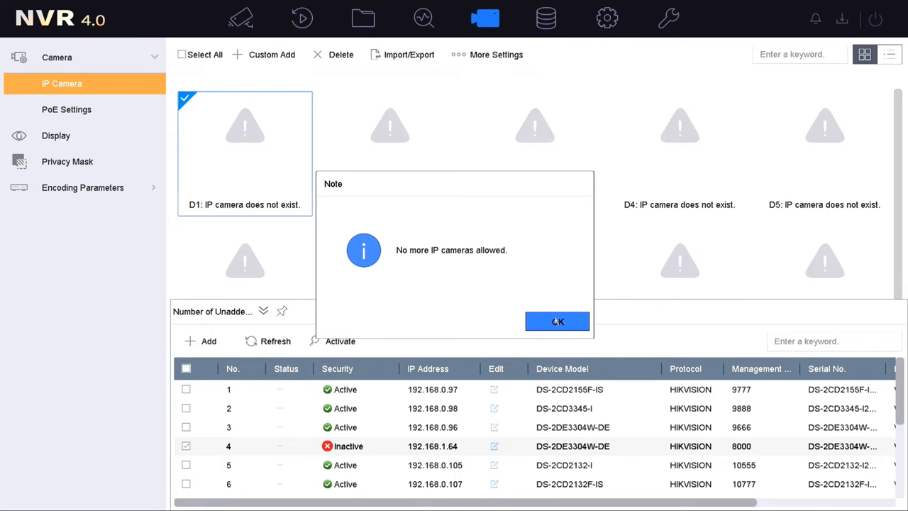
click(557, 321)
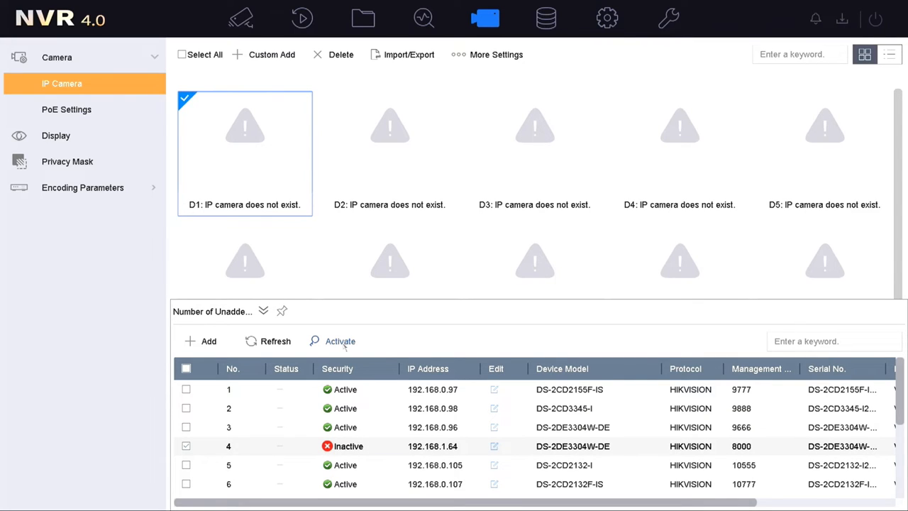
- Activate camera 192.168.1.64 using the NVR admin password
click(338, 341)
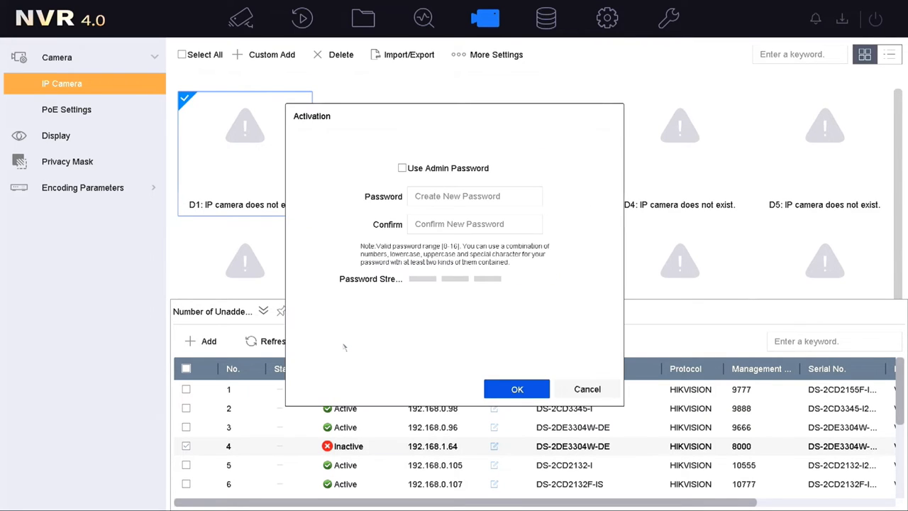
mouse_move(353, 349)
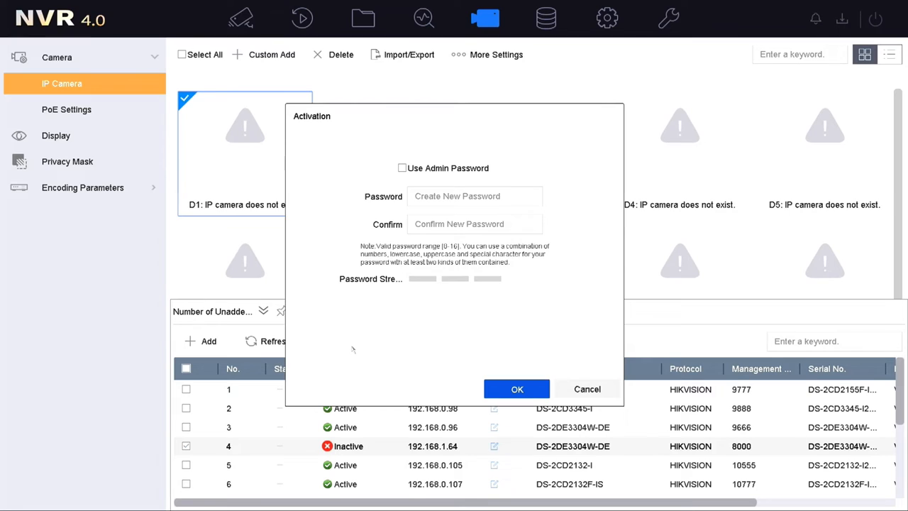
mouse_move(363, 336)
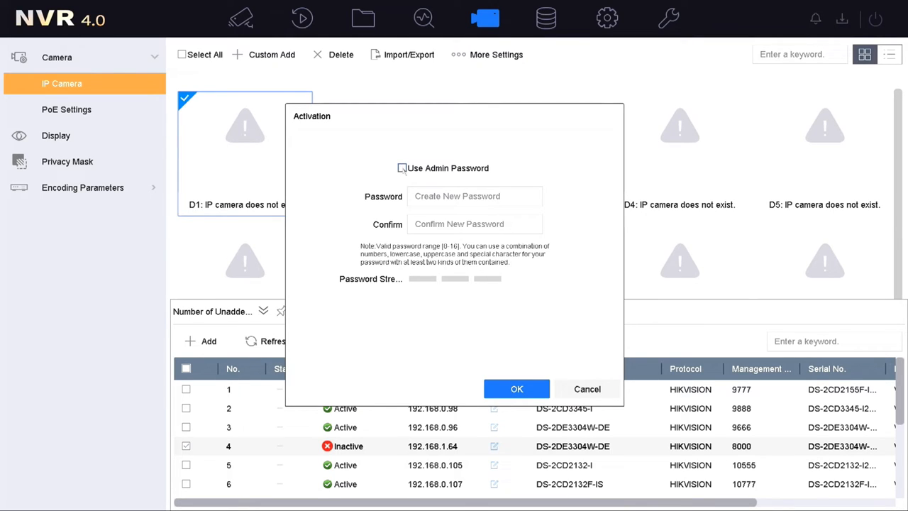
click(401, 168)
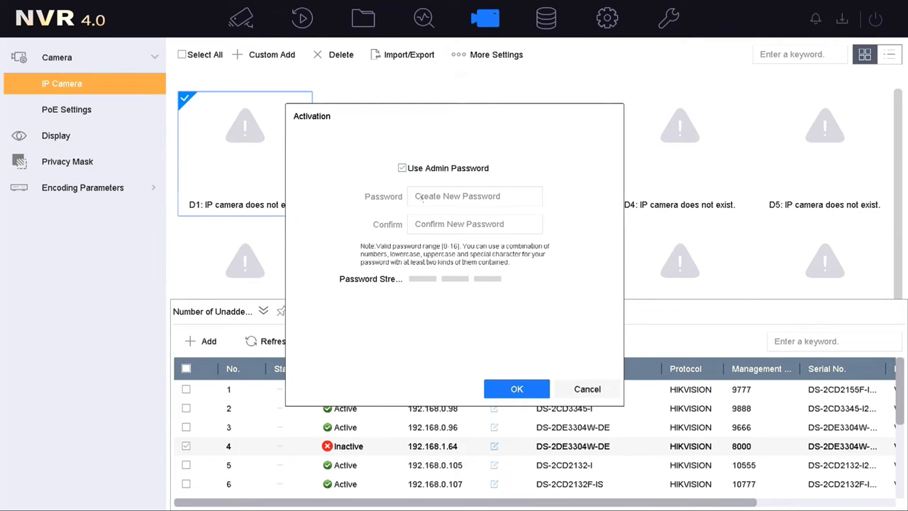
click(587, 389)
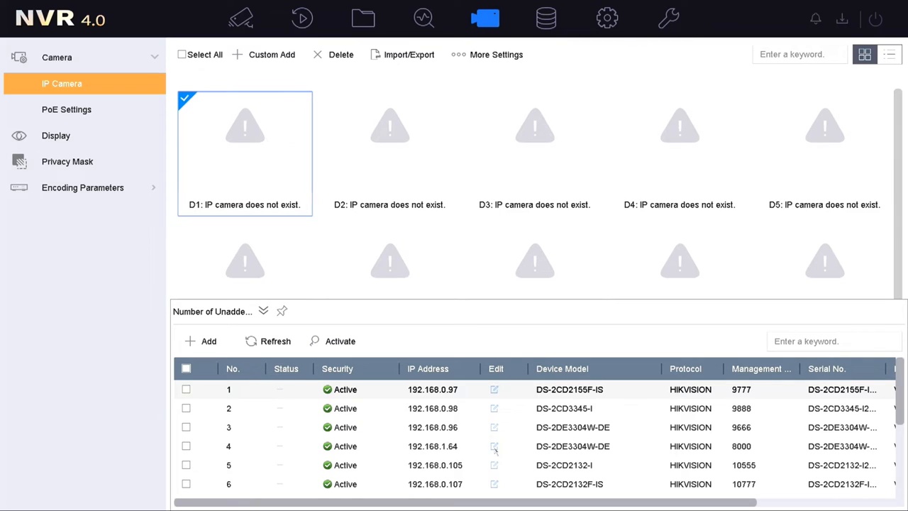
- Change camera 4's IP from 192.168.1.64 to 192.168.0.155, enter its password, and apply
click(493, 446)
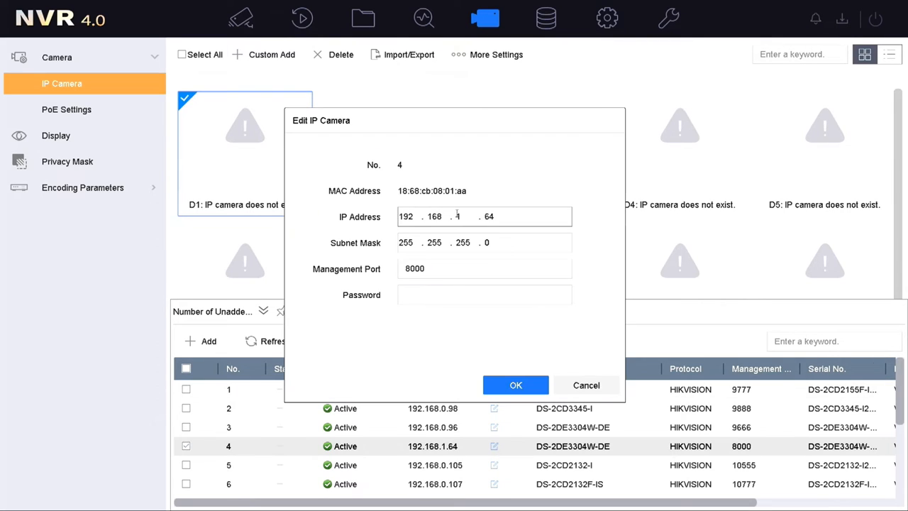
click(458, 216)
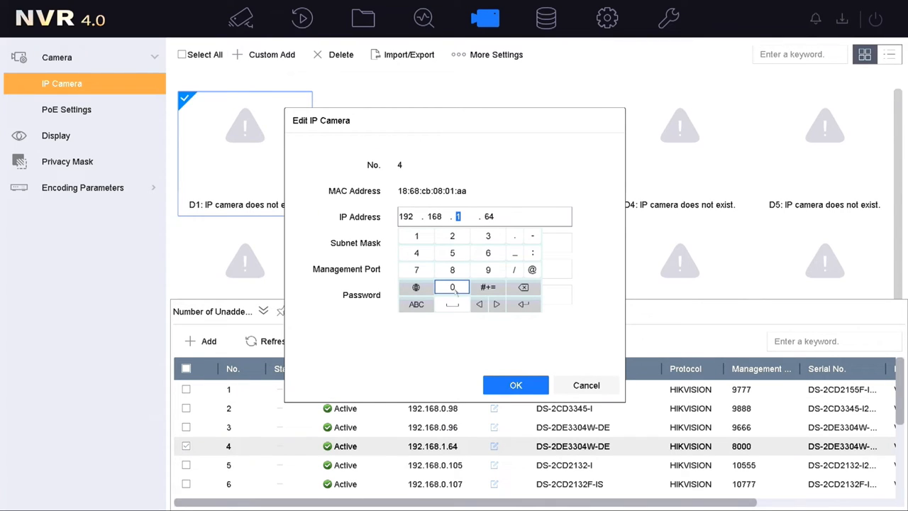
click(484, 294)
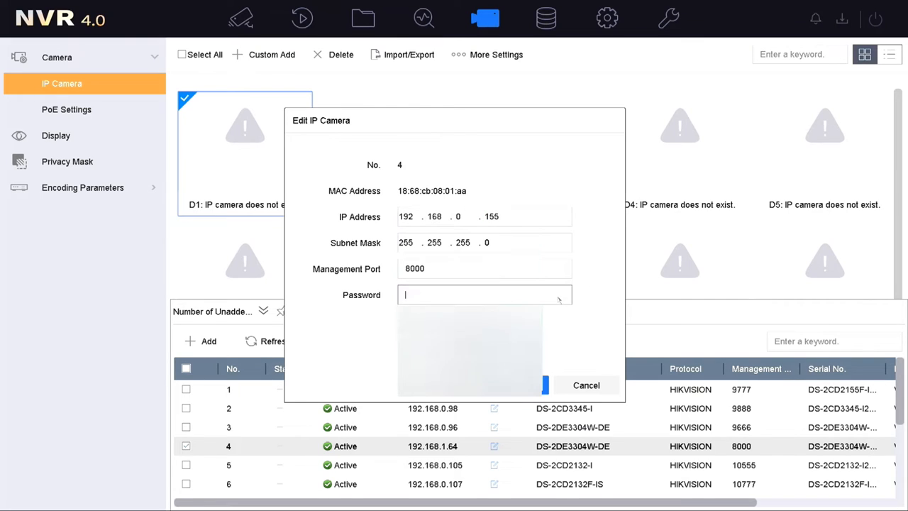
text(*****)
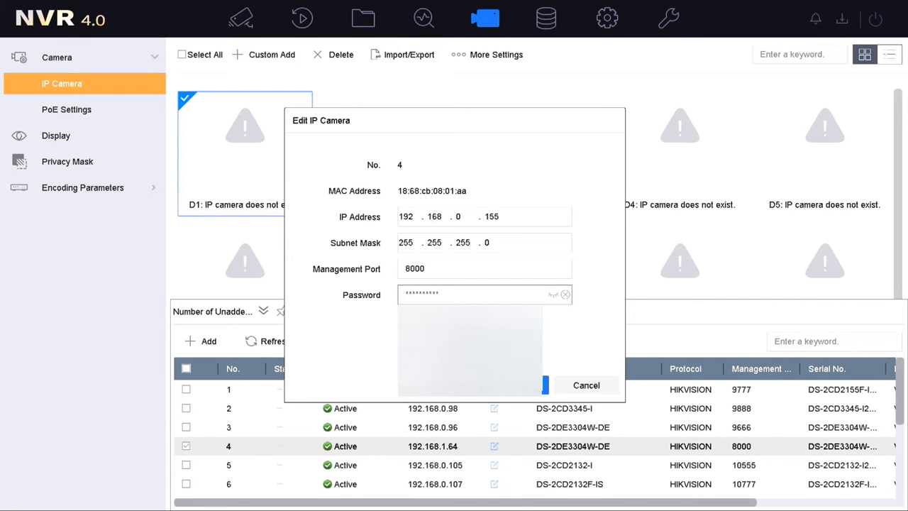
click(586, 385)
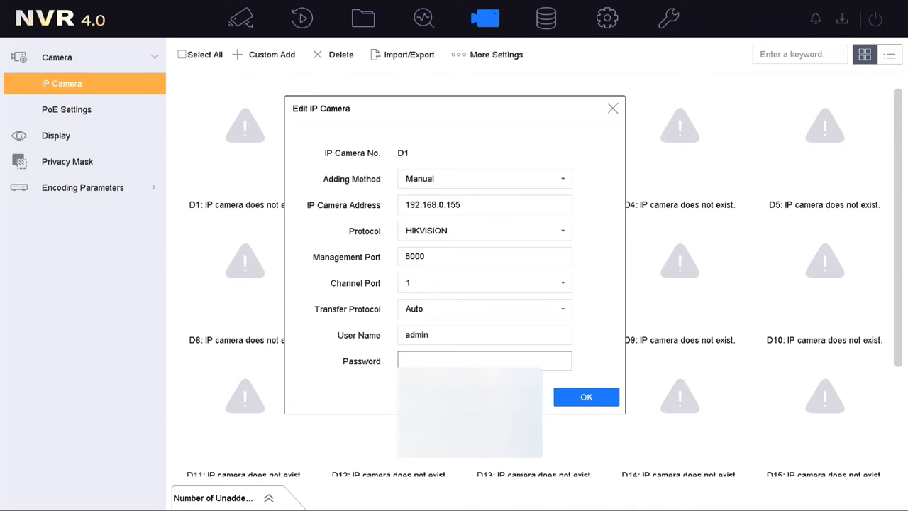
- Enter the password for 192.168.0.155 on channel D1 and confirm, creating IPCamera 01
text(password)
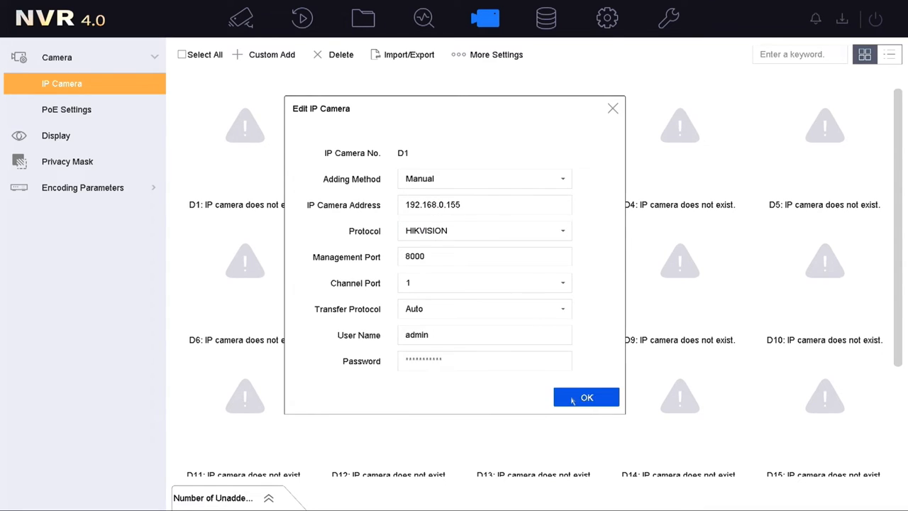
click(586, 397)
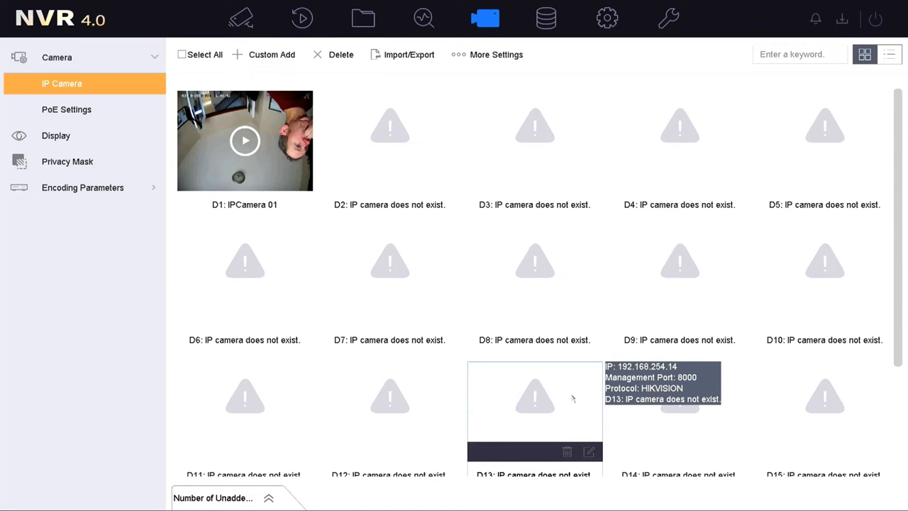
- Browse Custom Add to camera No. 11 (192.0.0.64), then close the dialog
click(269, 54)
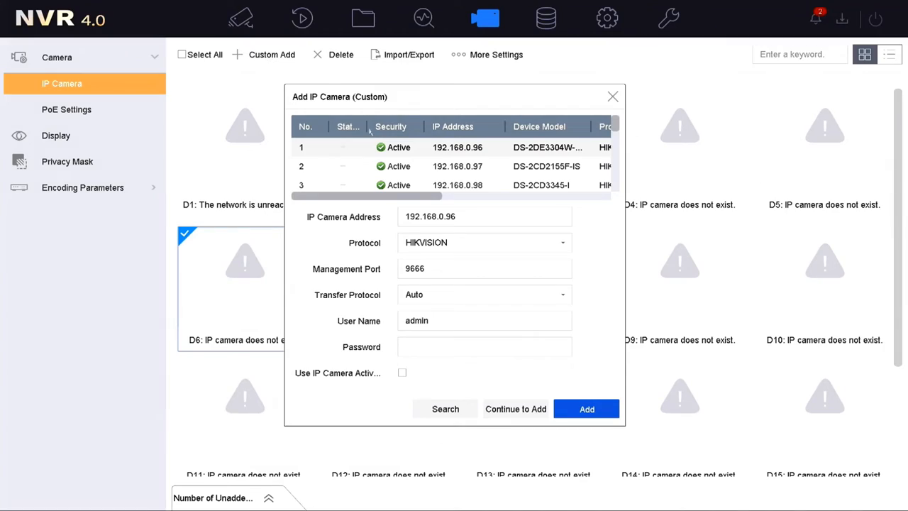
scroll(down, 3)
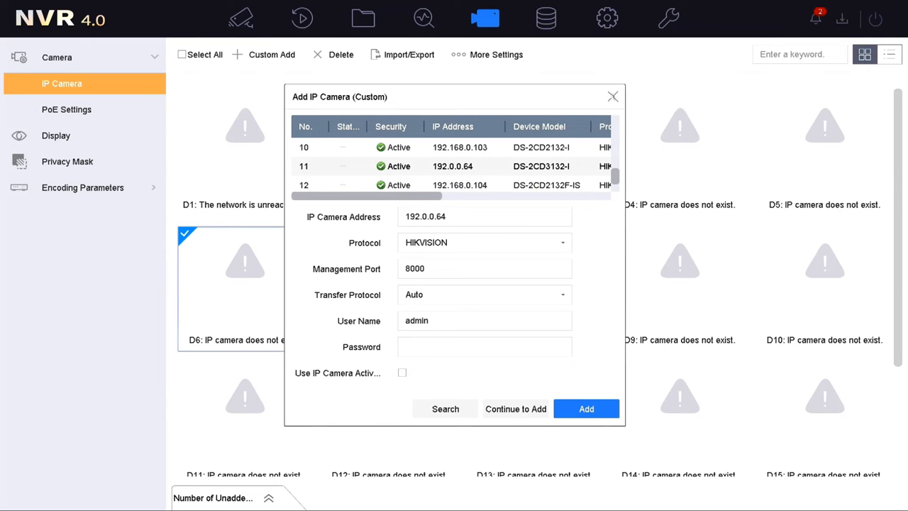
click(612, 96)
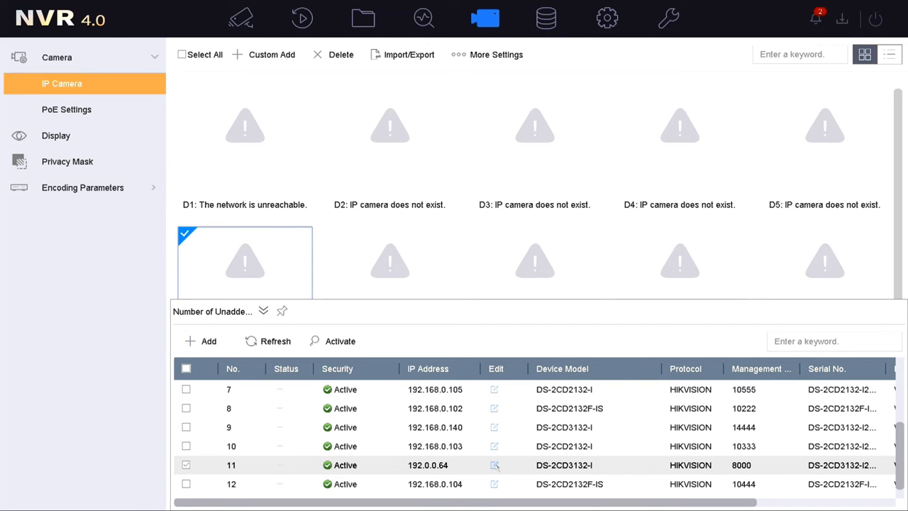
- Set unadded camera 11's IP to 192.168.0.154 with subnet 255.255.255.0
click(495, 464)
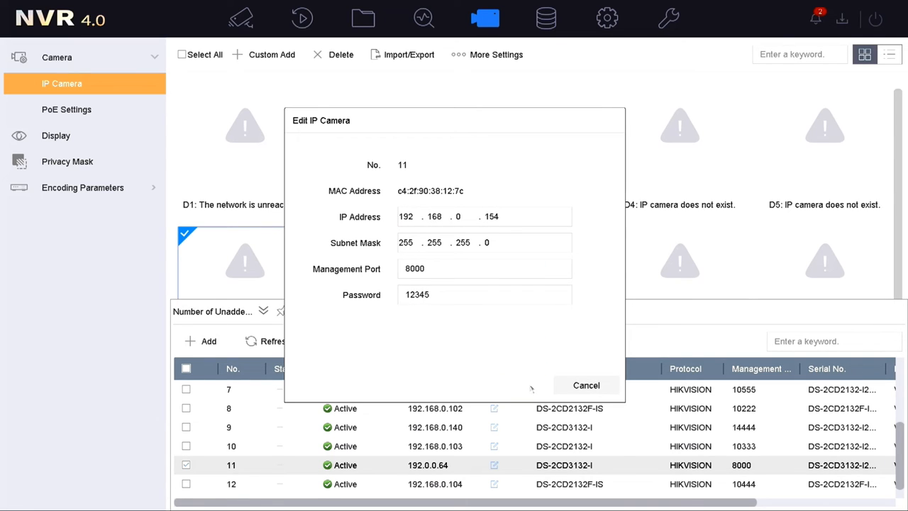
click(586, 385)
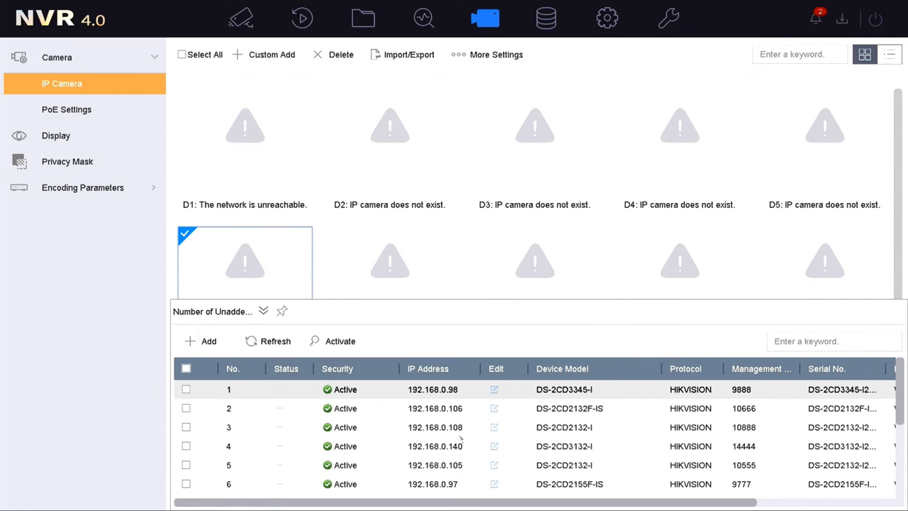
scroll(down, 3)
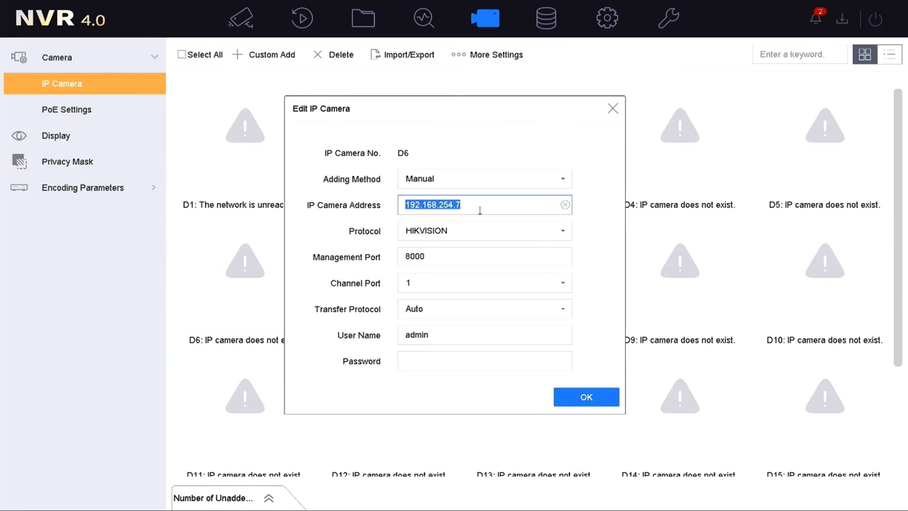
- Assign 192.168.0.154 with password to channel D6, then view and close camera 192.168.0.150's settings
text(192.168.0.154)
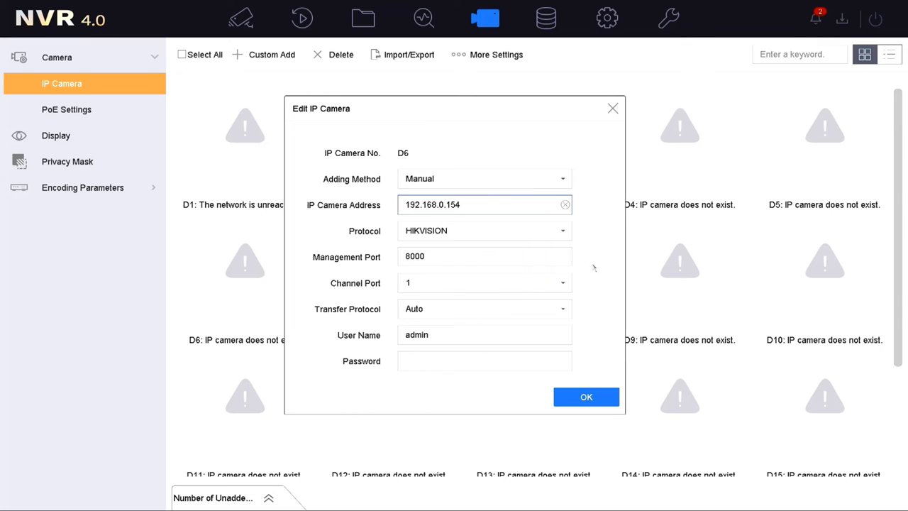
click(484, 361)
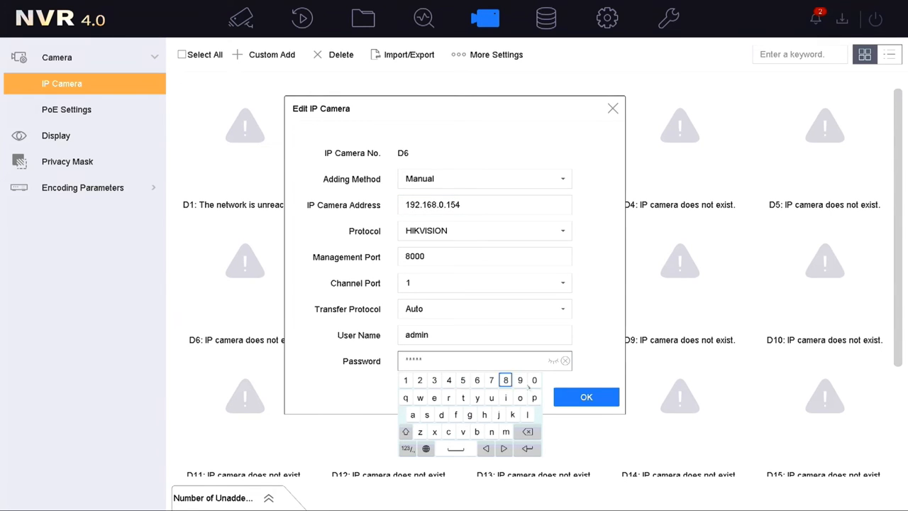
click(586, 396)
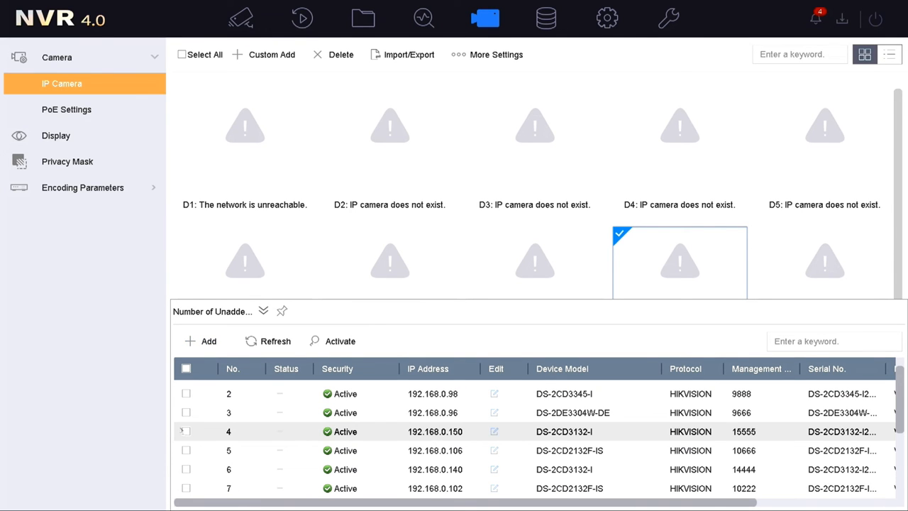
click(496, 431)
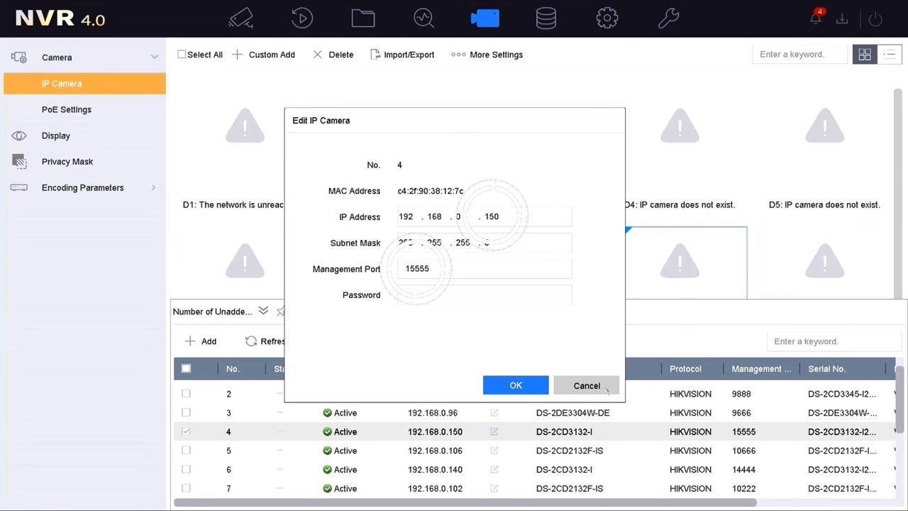
click(586, 385)
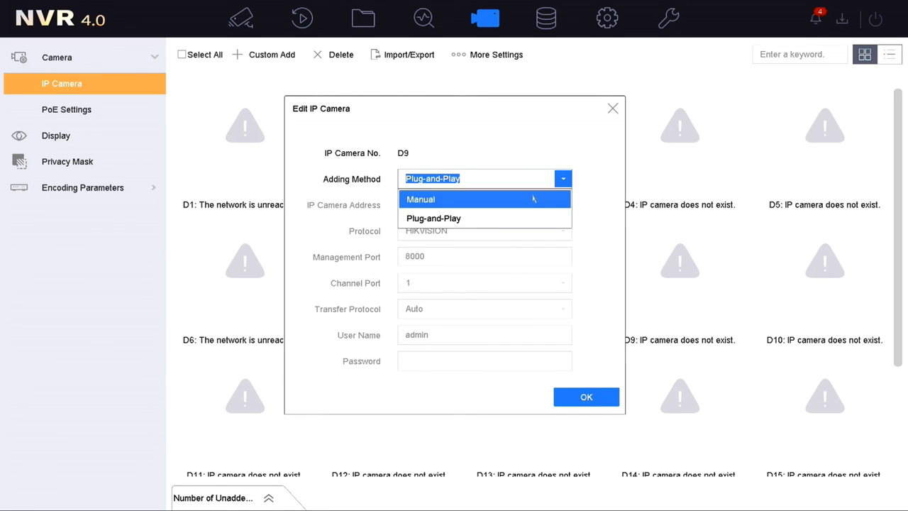
- Manually add camera 192.168.0.150, port 15555, to D9 and play its live video
click(420, 198)
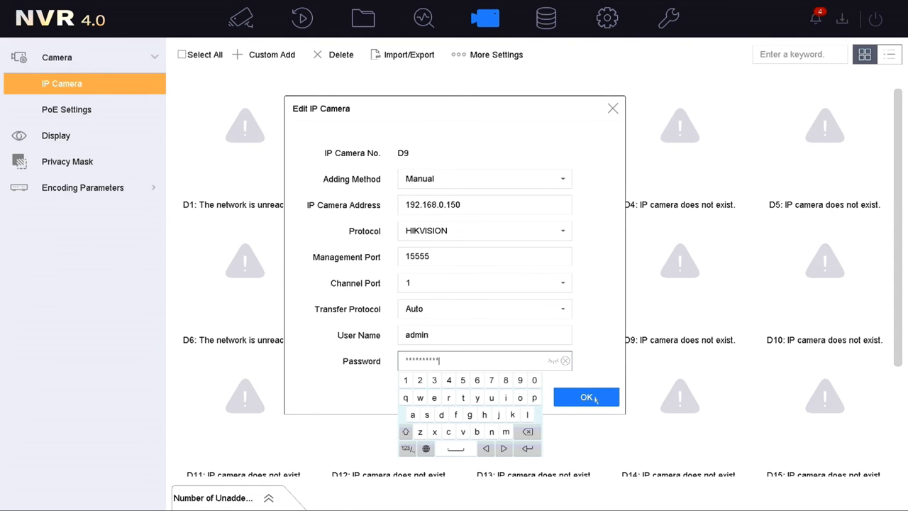
click(585, 396)
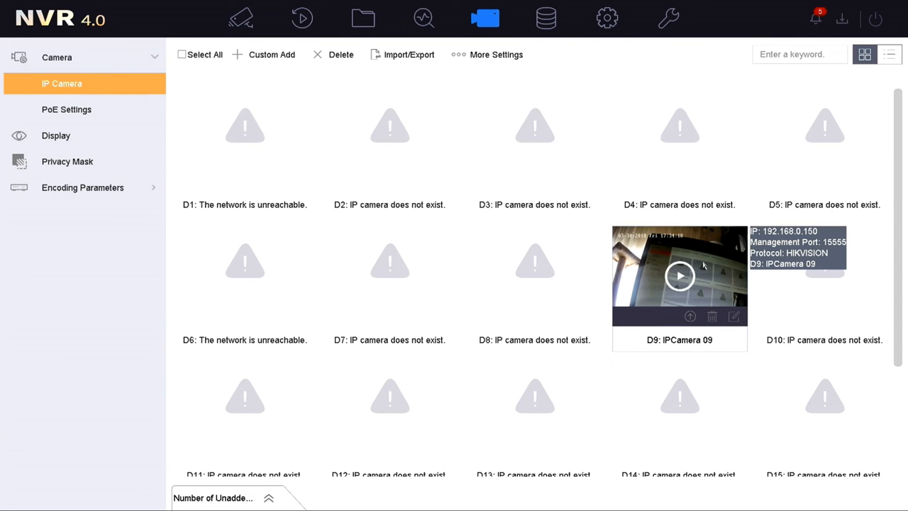
click(679, 274)
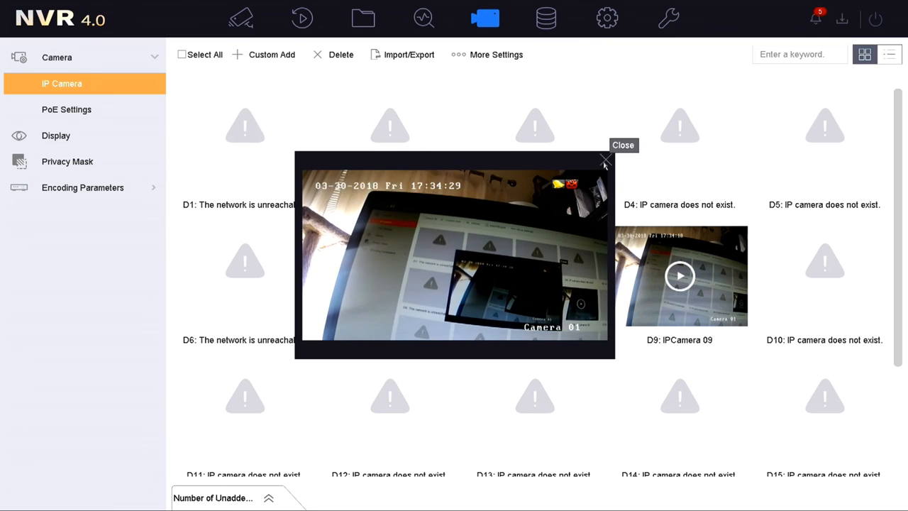